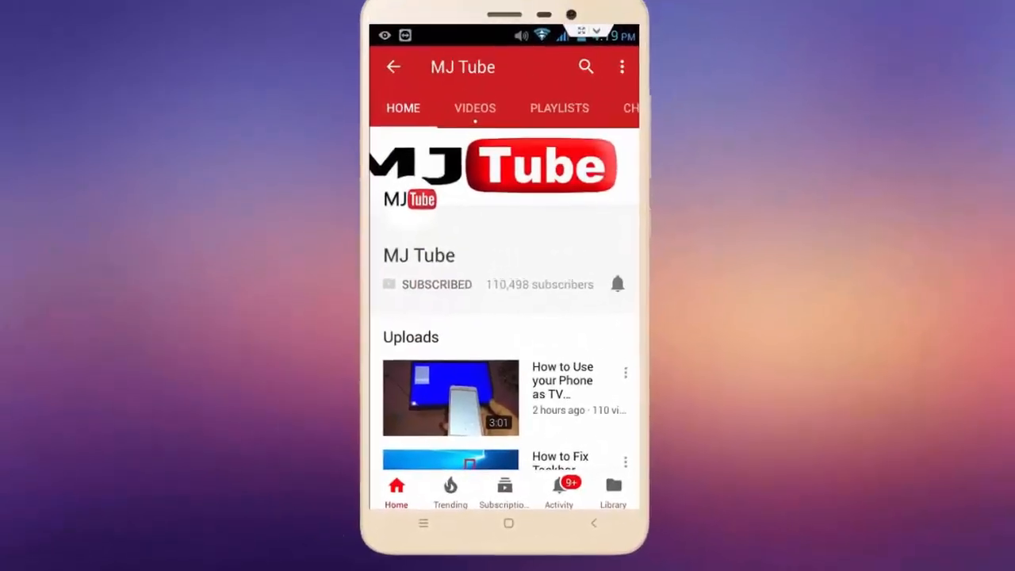
Leave the YouTube channel intro for the TV launcher home screen with its Apps row
{"action": "left_click", "coordinate": [617, 284]}
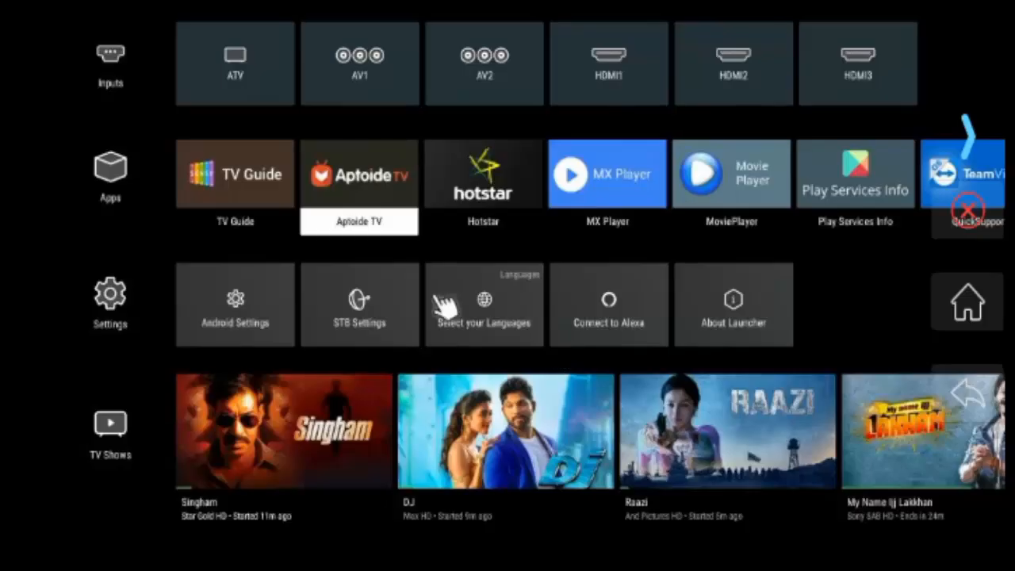
{"action": "mouse_move", "coordinate": [404, 162]}
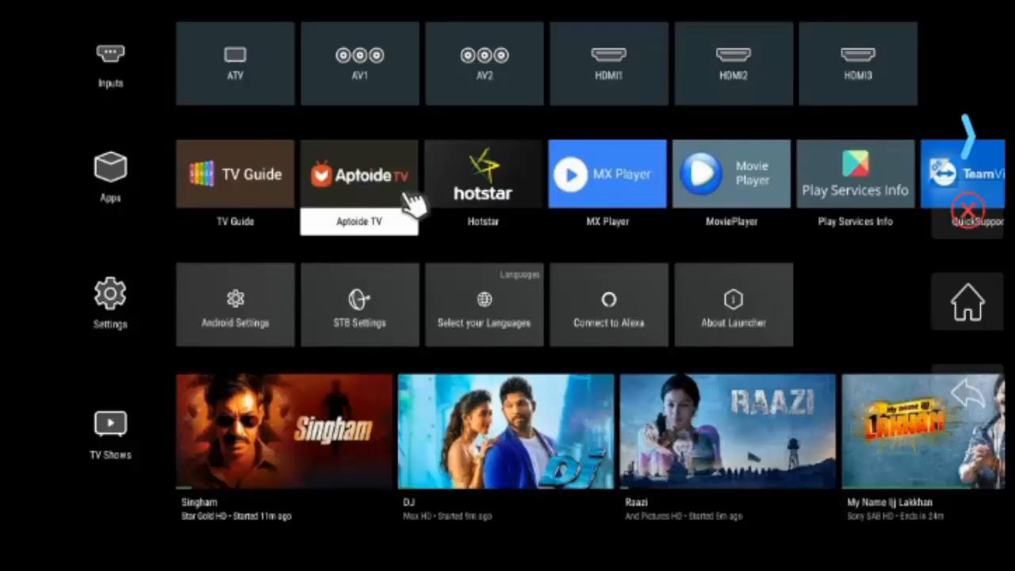
Launch Aptoide TV and reach its Settings panel listing Hardware Specs and Preferences
{"action": "left_click", "coordinate": [359, 173]}
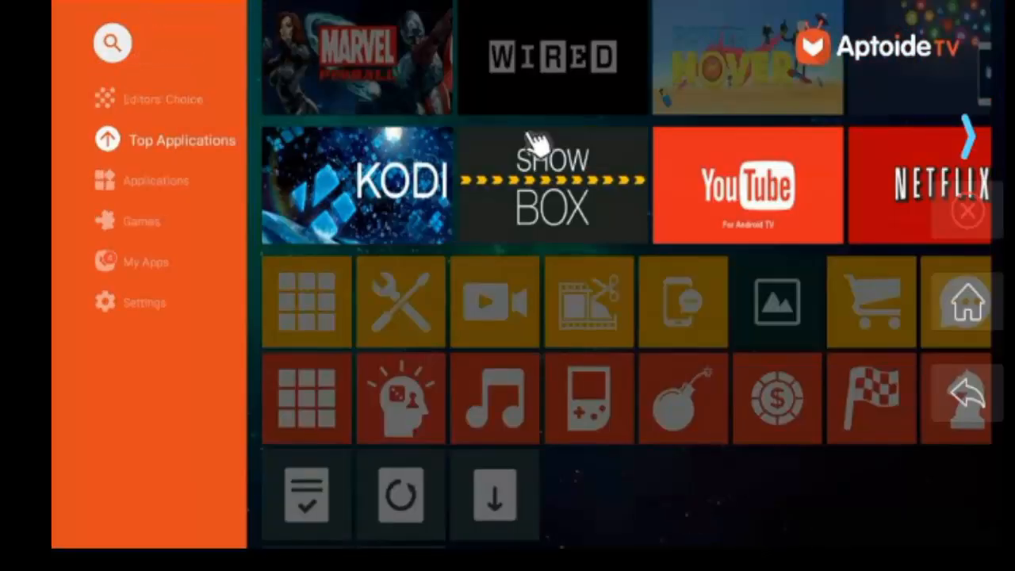
{"action": "scroll", "scroll_direction": "down", "scroll_amount": 3}
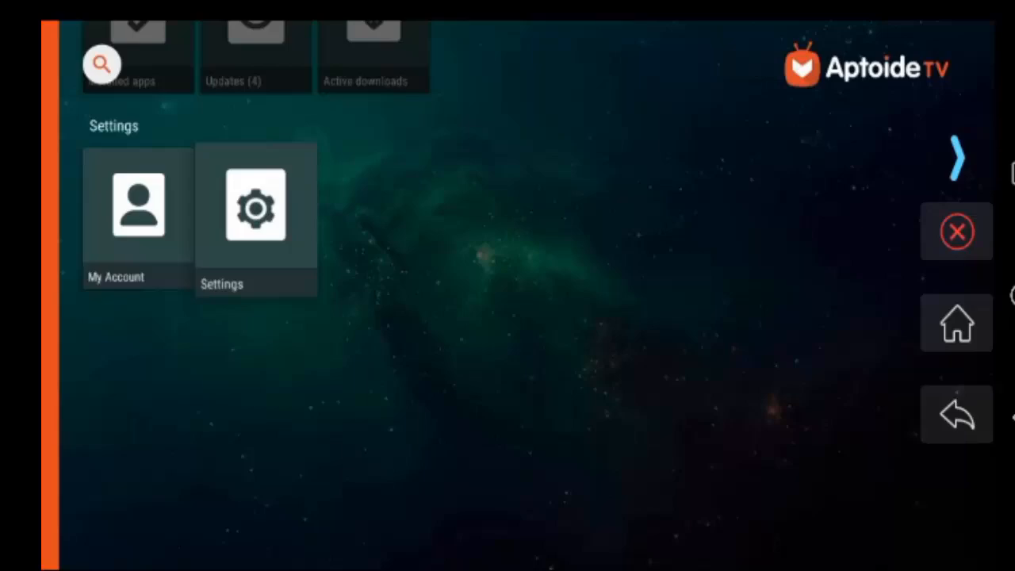
{"action": "left_click", "coordinate": [256, 206]}
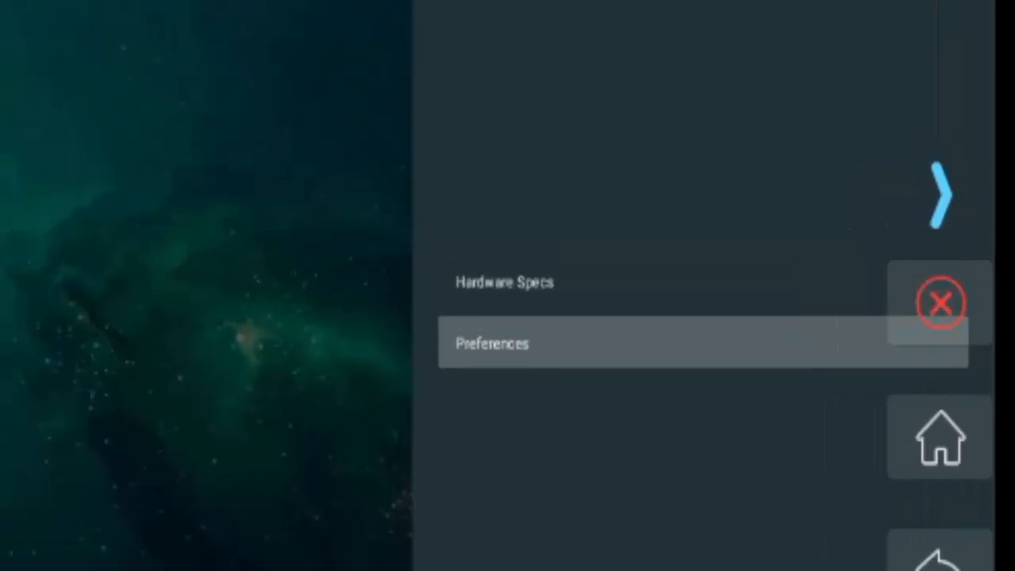
Enter Preferences and start Clear cache, reaching the SD-card deletion prompt
{"action": "left_click", "coordinate": [492, 343]}
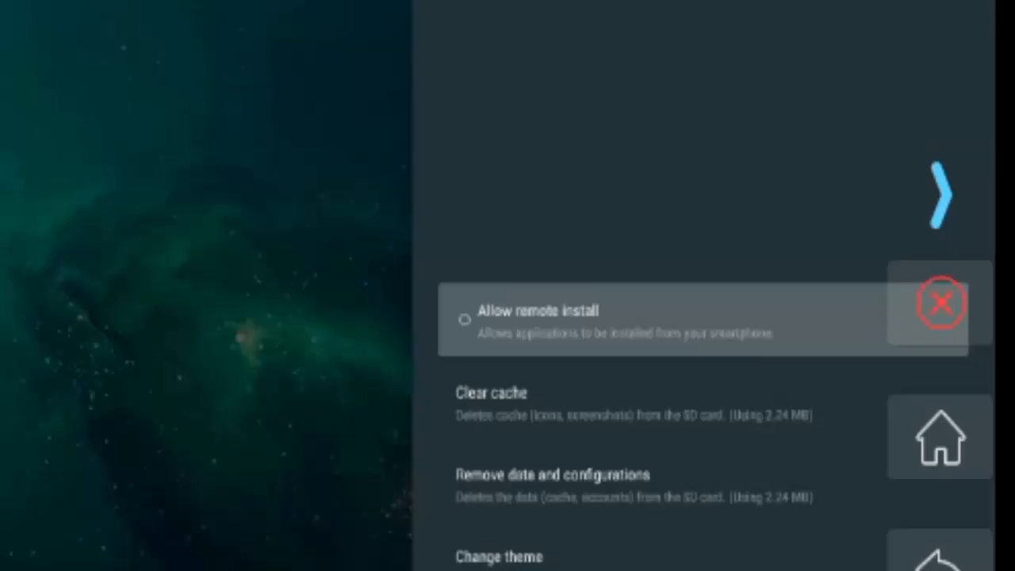
{"action": "scroll", "scroll_direction": "down", "scroll_amount": 3}
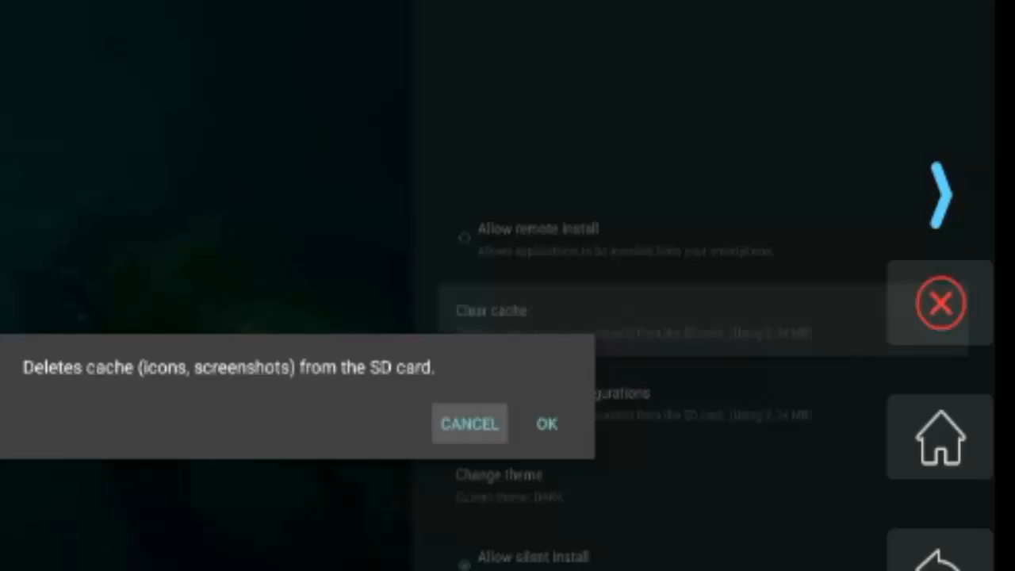
{"action": "mouse_move", "coordinate": [546, 424]}
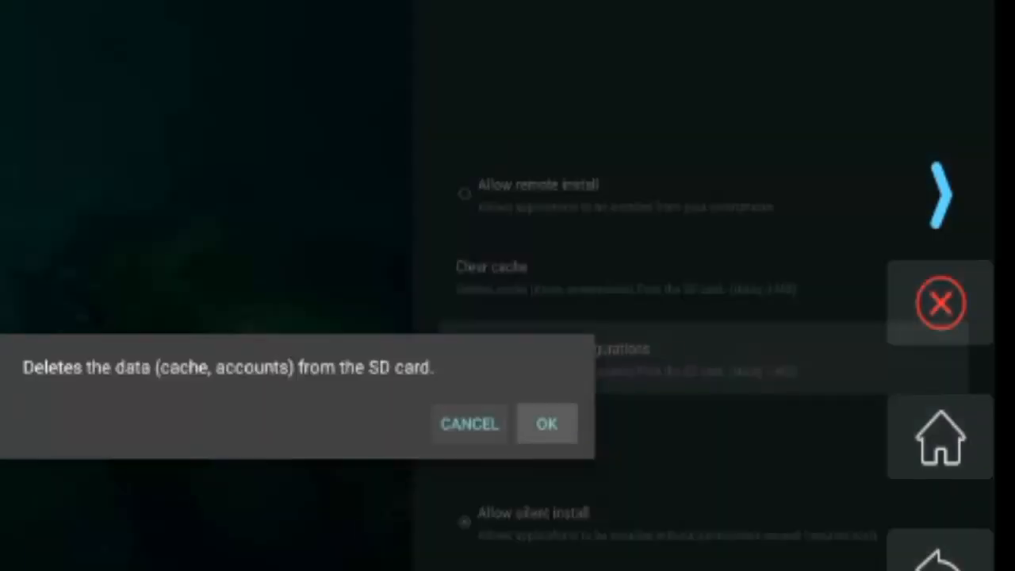
Confirm removing Aptoide's data and configurations, returning to the TV home screen
{"action": "left_click", "coordinate": [469, 423]}
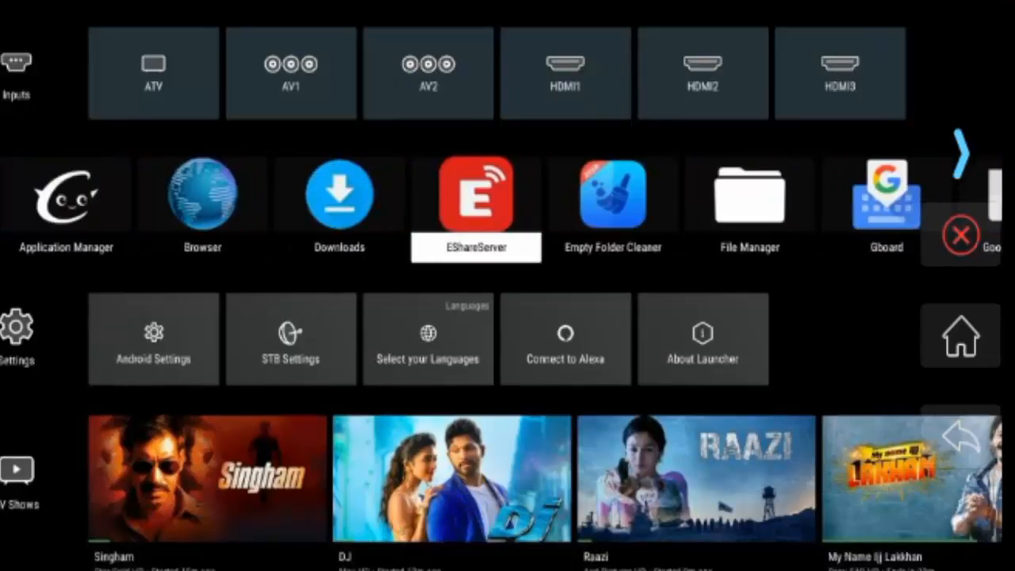
Move along the Apps row past EShareServer and open Gboard's settings screen
{"action": "left_click", "coordinate": [612, 194]}
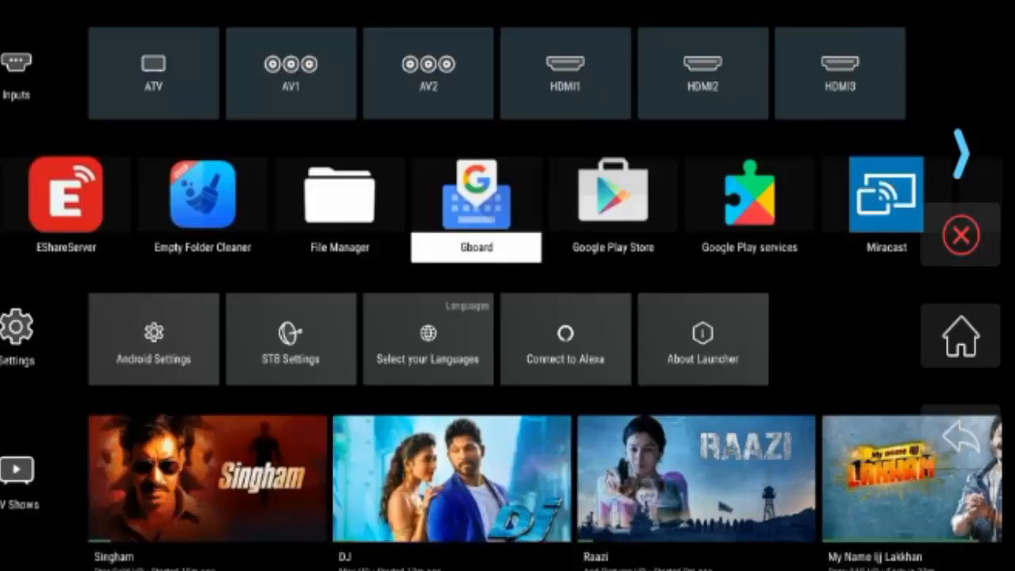
{"action": "left_click", "coordinate": [475, 193]}
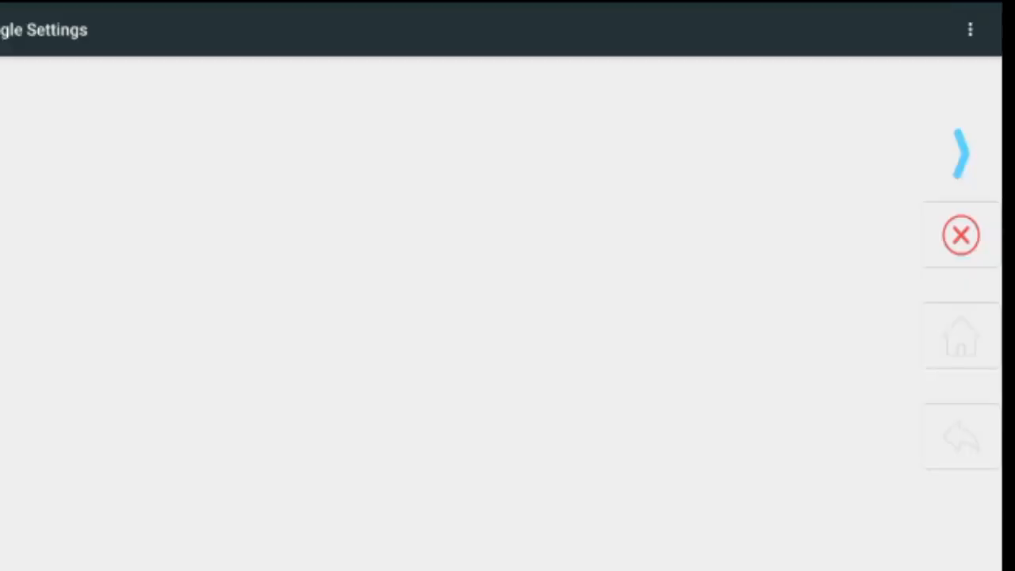